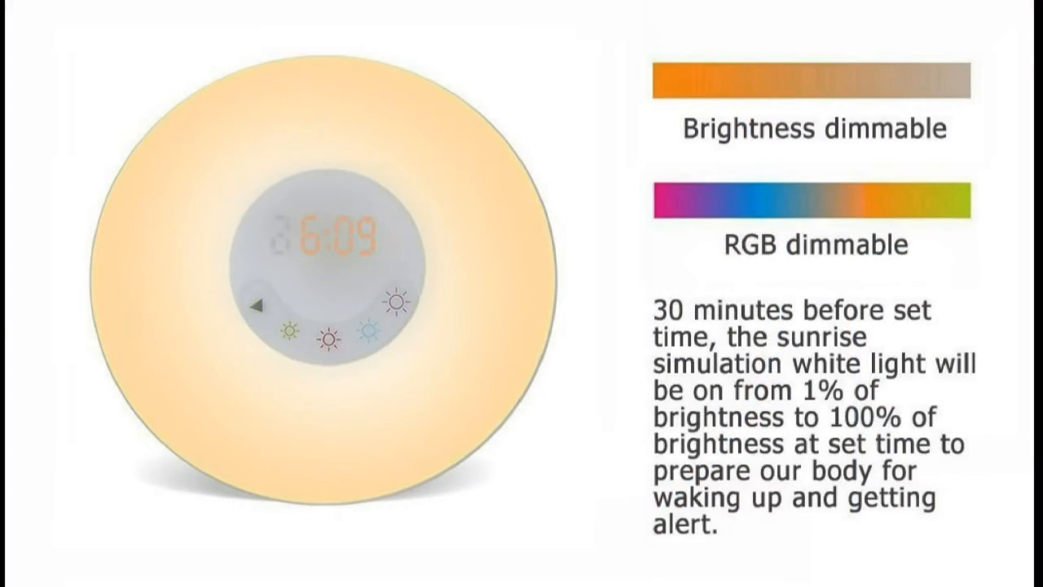
scroll("down", 3)
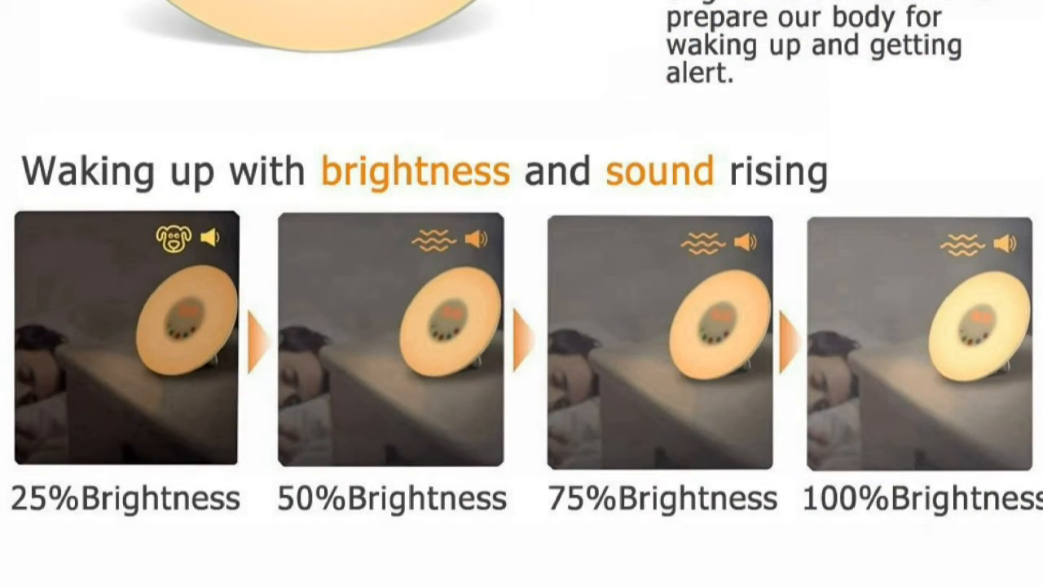